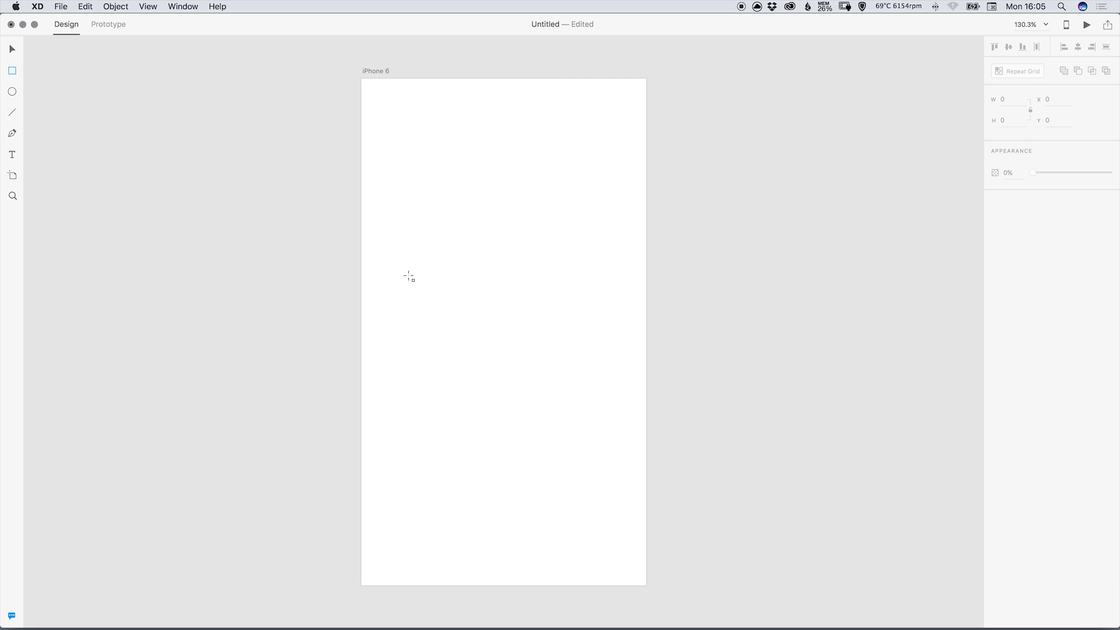
mouse_move(402, 234)
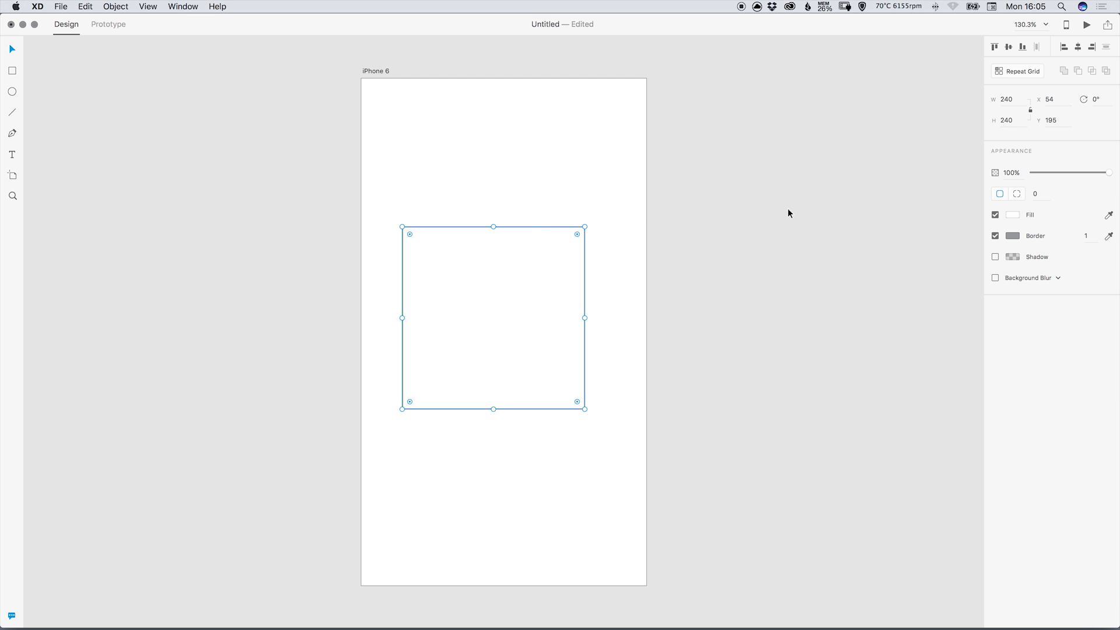
mouse_move(1002, 54)
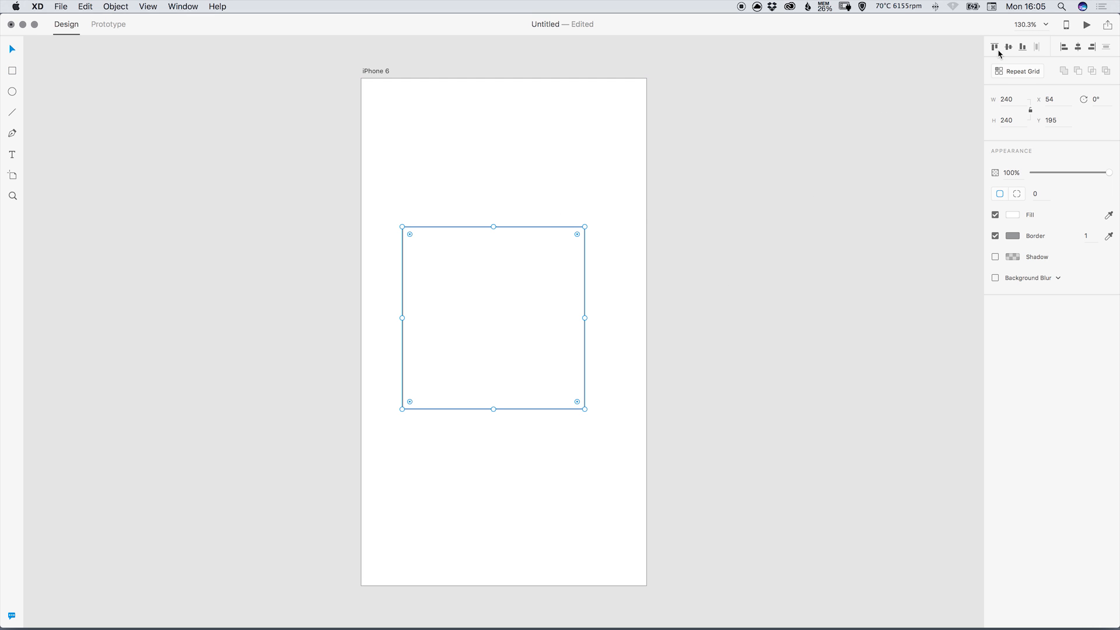
- Centre the 240×240 square horizontally and vertically on the iPhone 6 artboard
left_click(1078, 47)
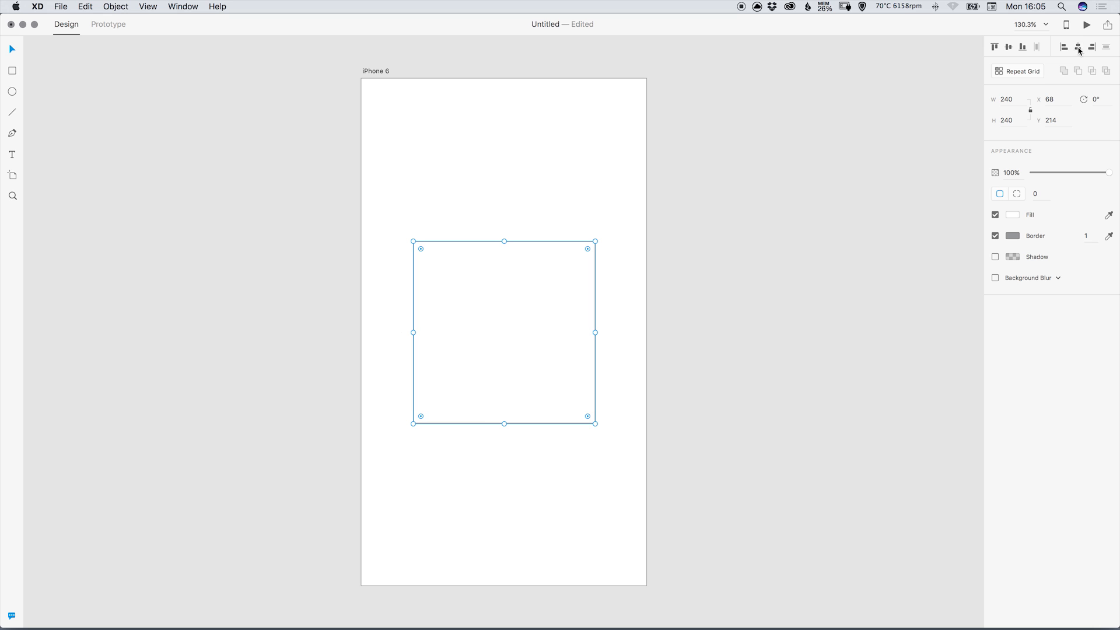
mouse_move(702, 286)
type("64")
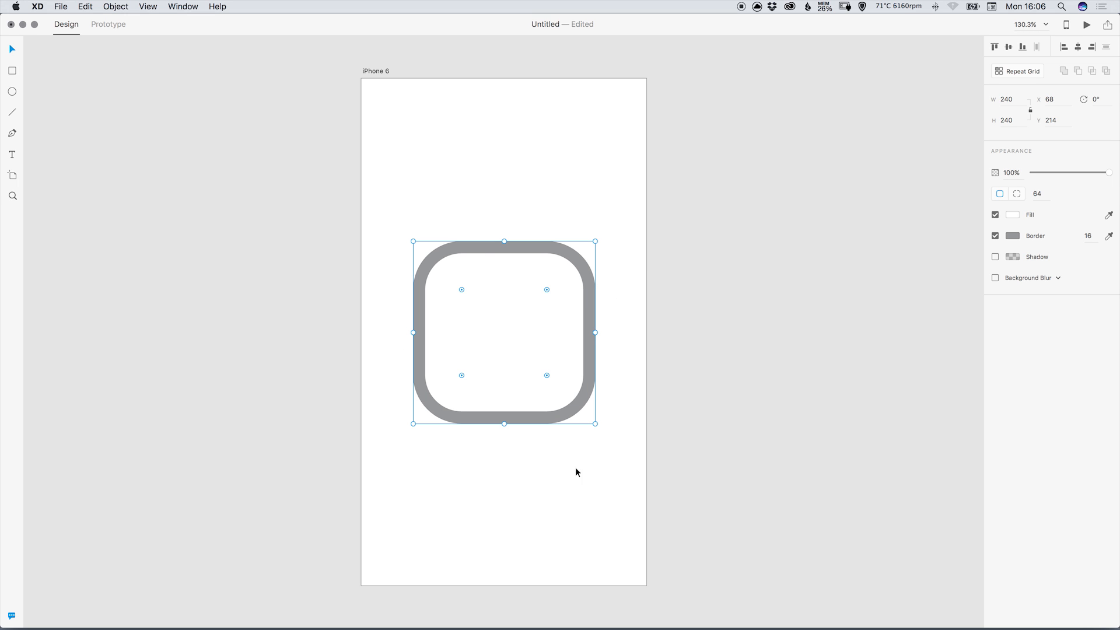
mouse_move(471, 401)
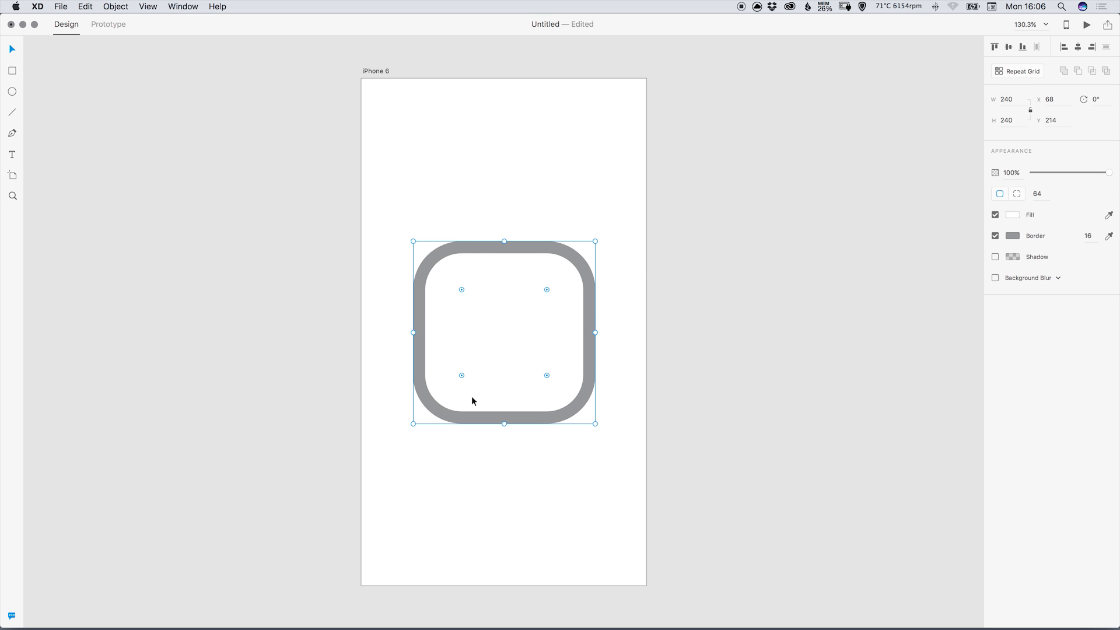
- Round the square's corners to 64 and thicken its border to 16
left_click(86, 7)
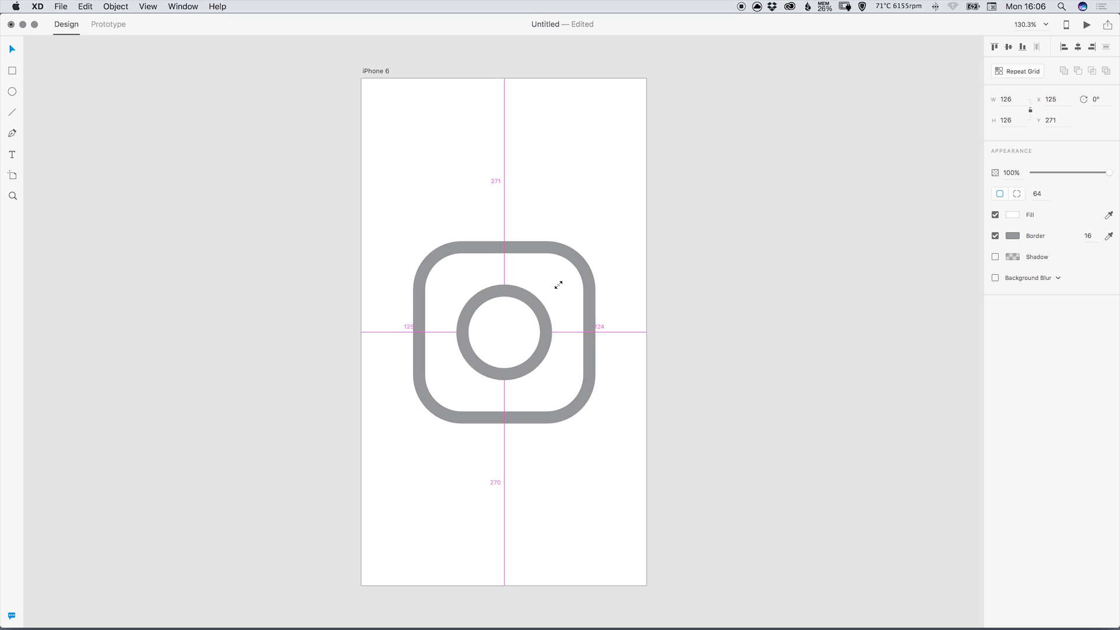
- Resize the inner ring to 122×122 with a 16 border and select it with the rounded square
left_click_drag(558, 284, 555, 289)
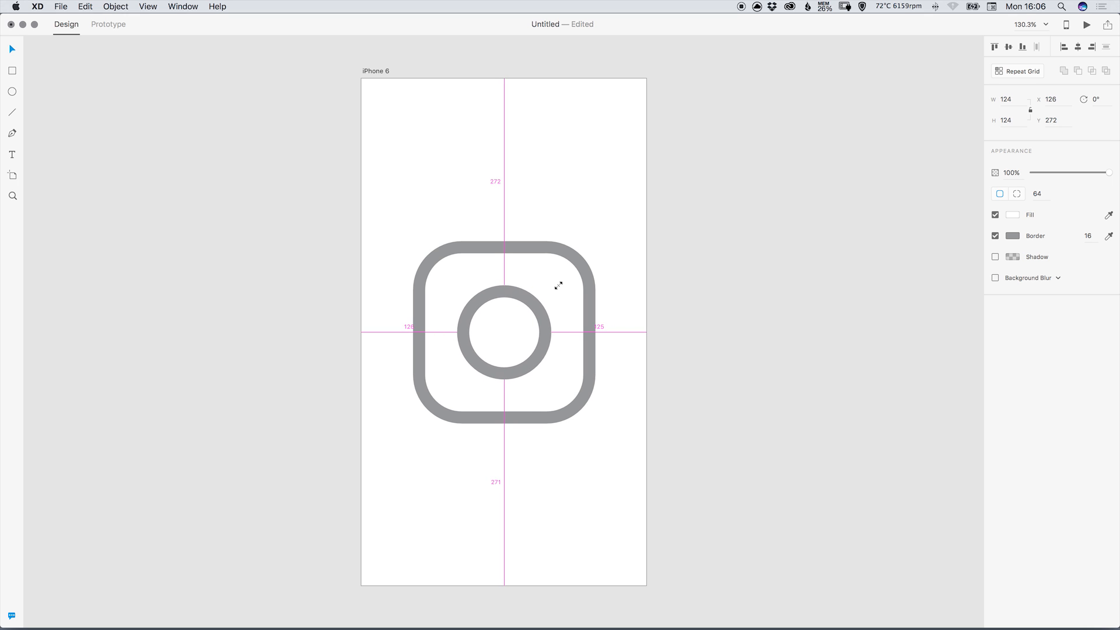
left_click(655, 303)
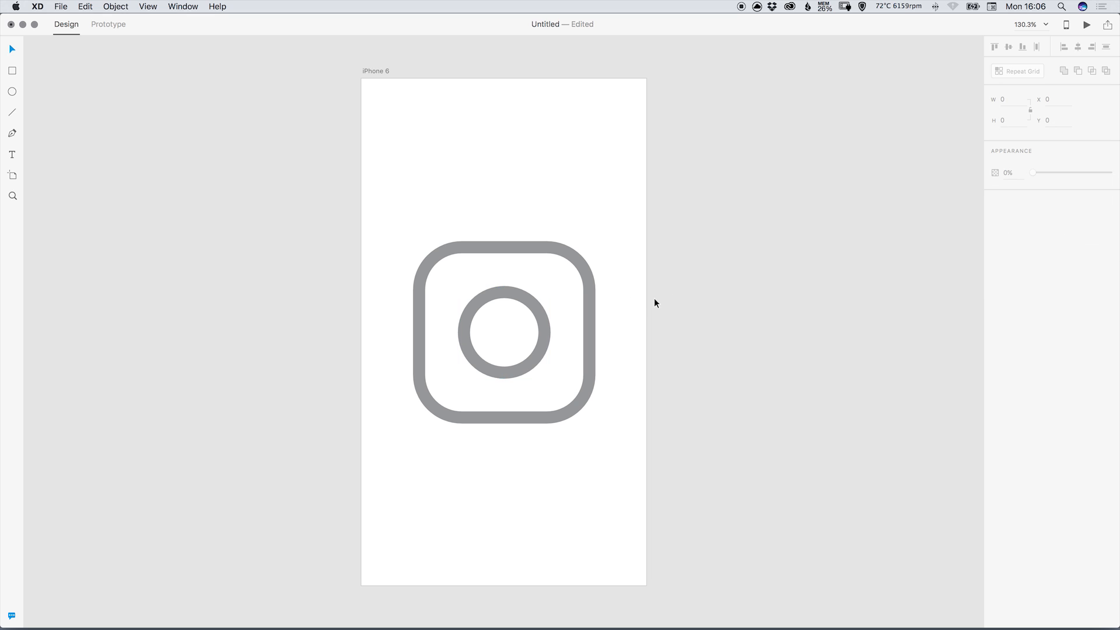
left_click(504, 334)
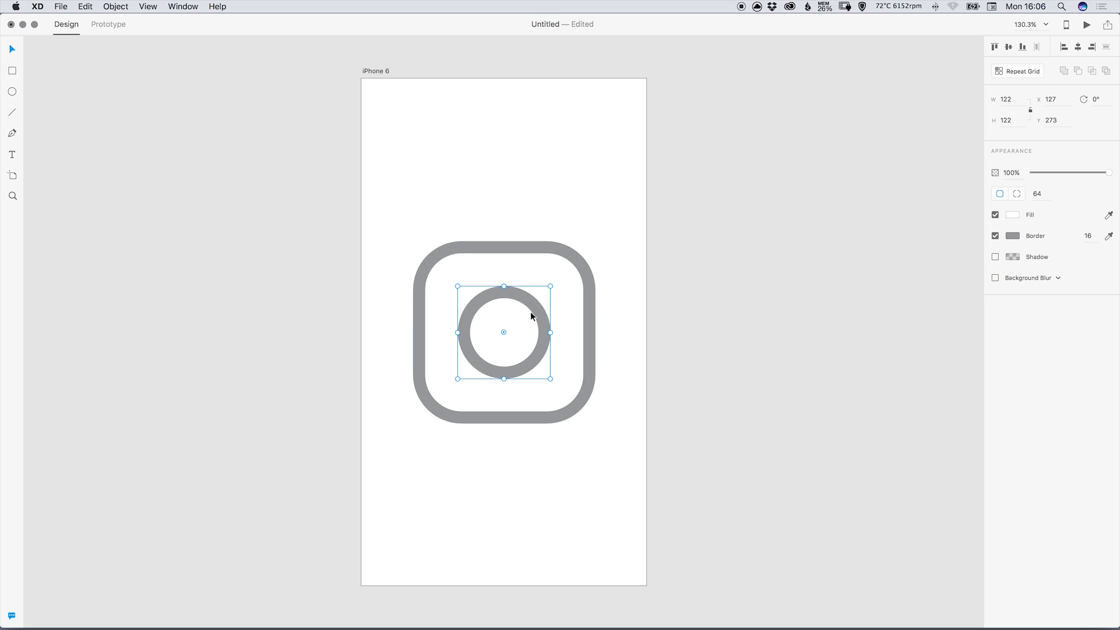
mouse_move(493, 332)
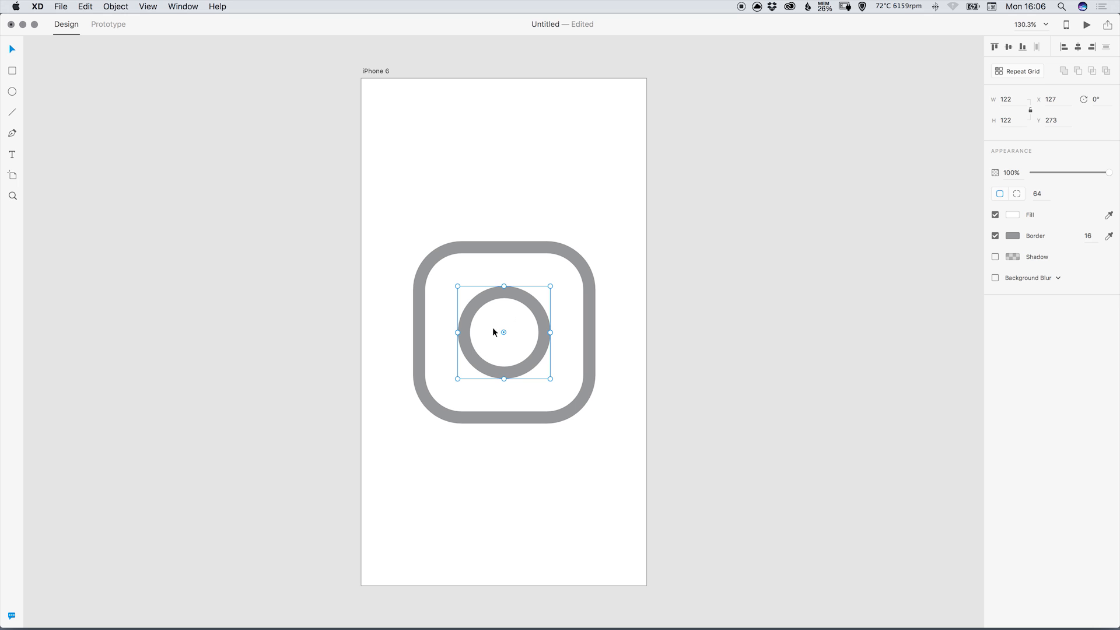
left_click(541, 340)
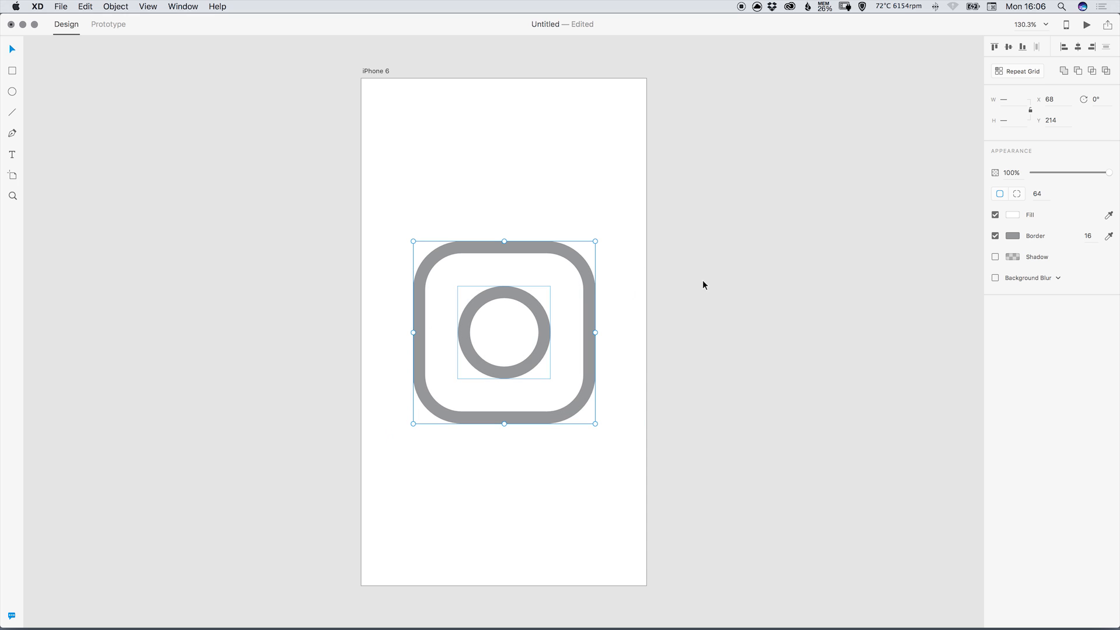
mouse_move(1013, 236)
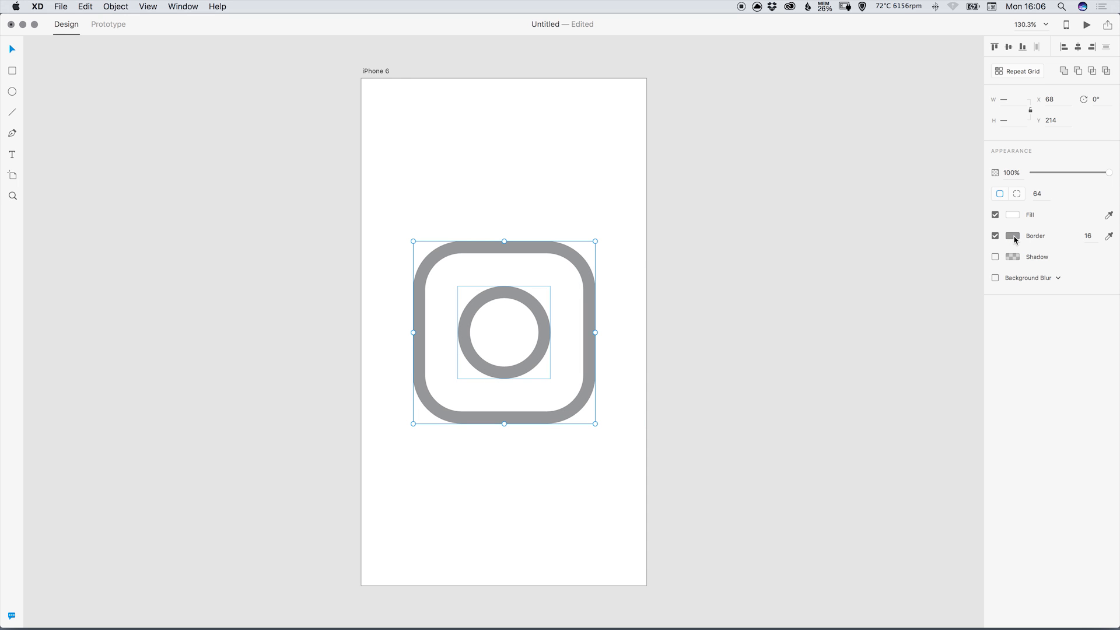
- Set both outlines' border colour to black, then select the inner ring
left_click(1012, 236)
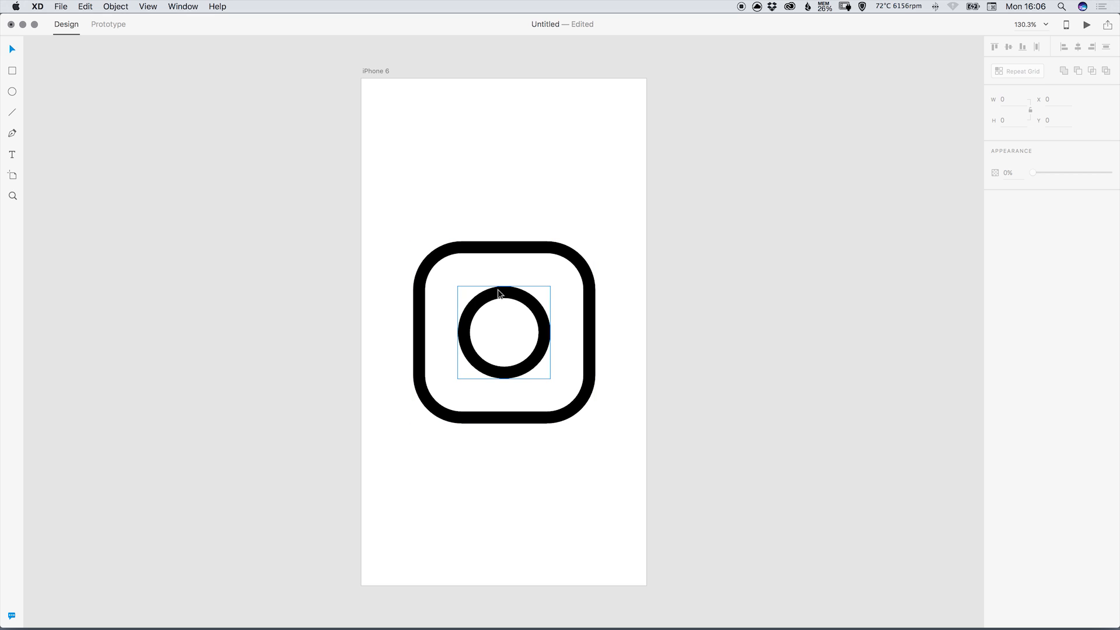
left_click(503, 332)
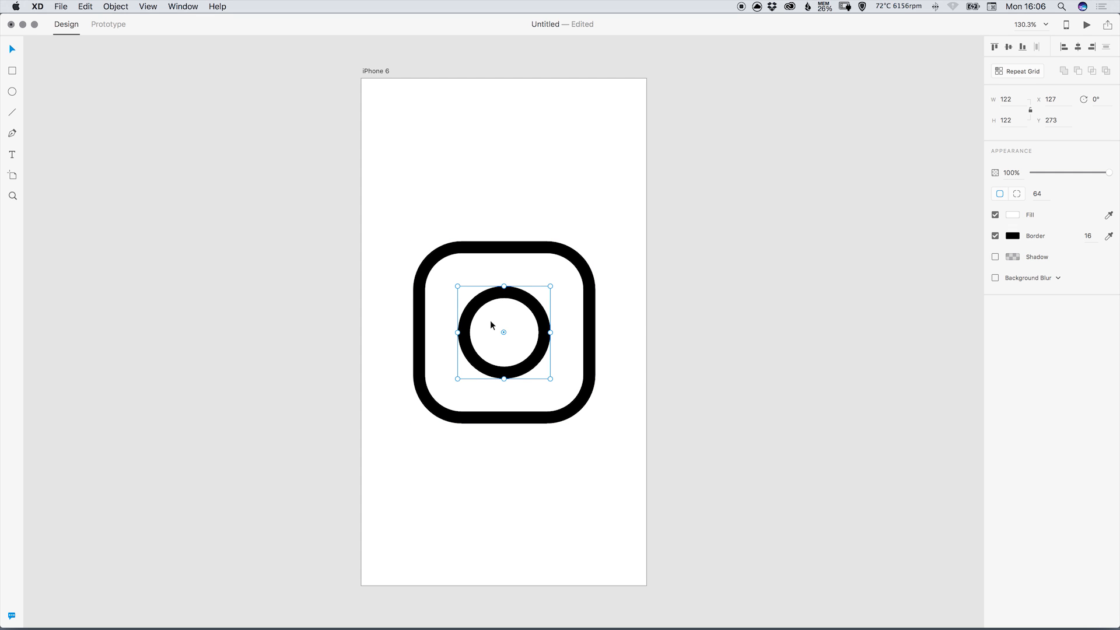
left_click(84, 6)
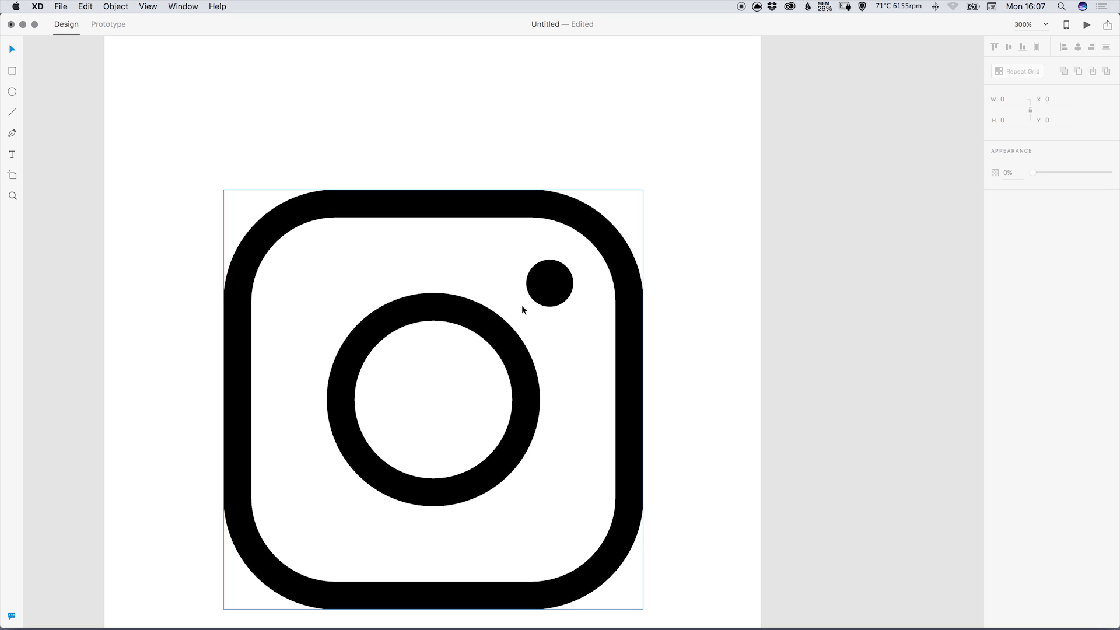
mouse_move(554, 239)
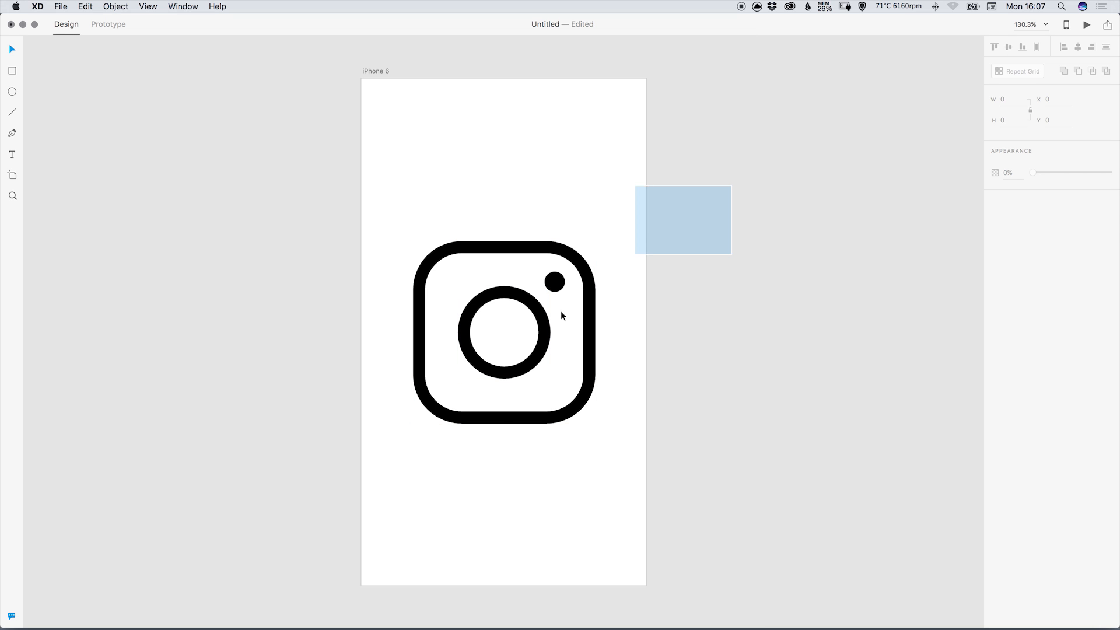
- Select the rounded square, ring and dot and group them into one camera icon
left_click(115, 7)
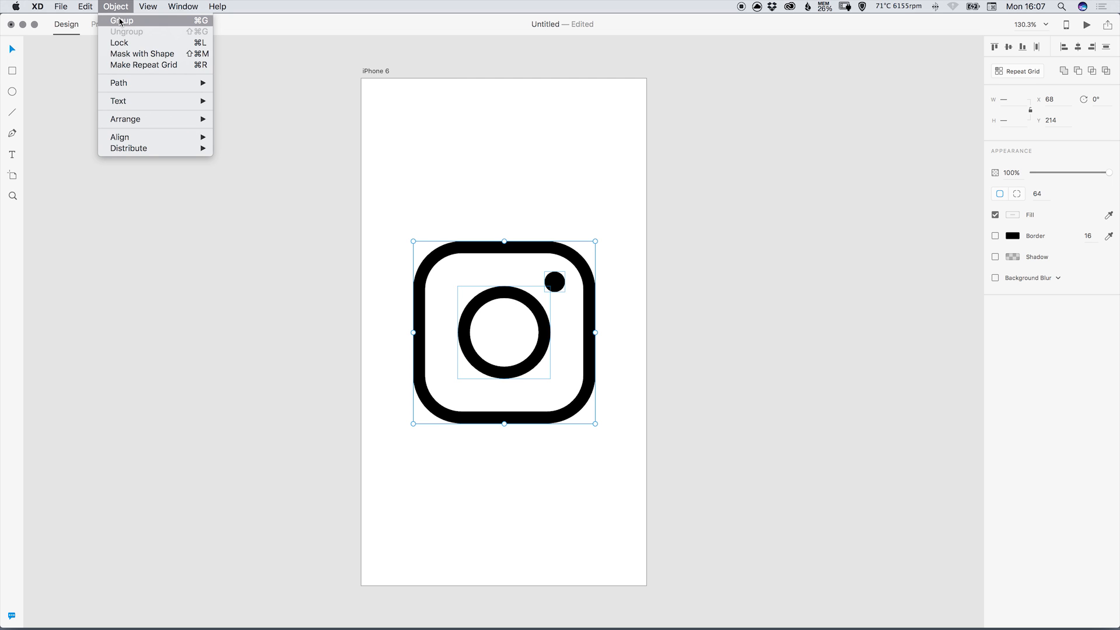
left_click(121, 20)
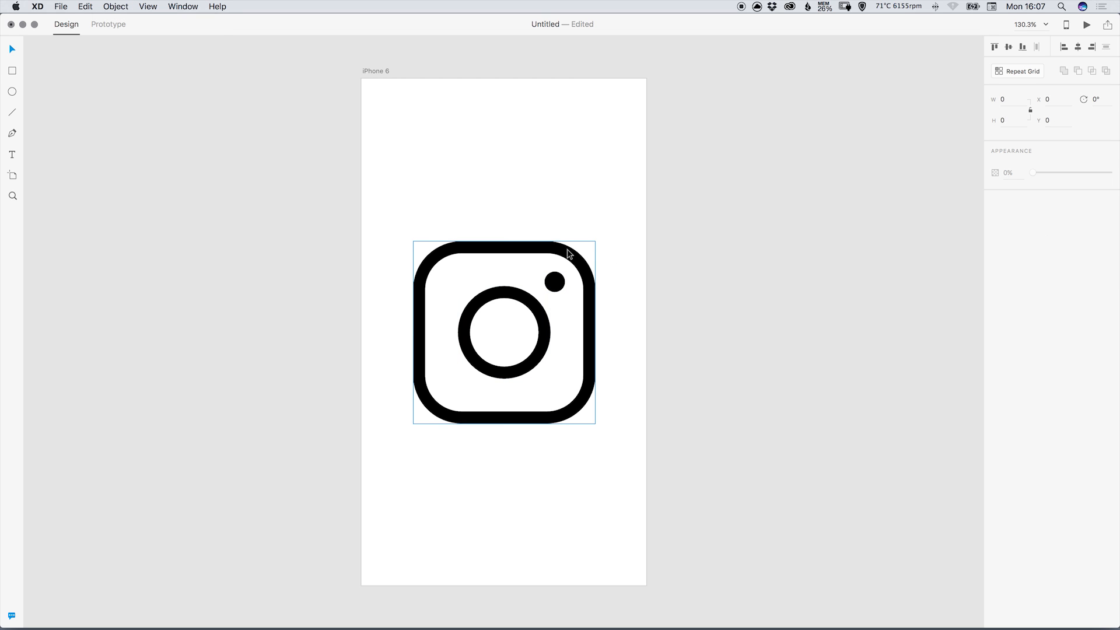